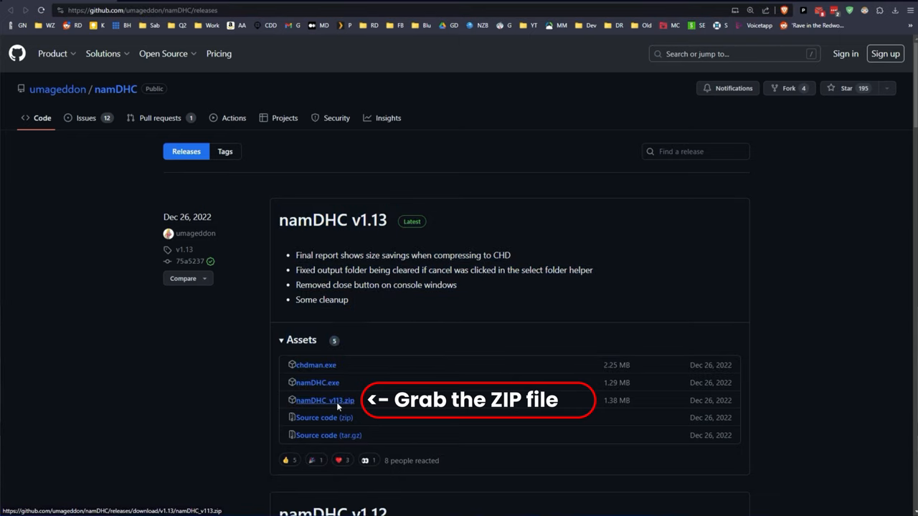
- Download namDHC_v113.zip from the GitHub release and save it into the namDHC folder
left_click(324, 400)
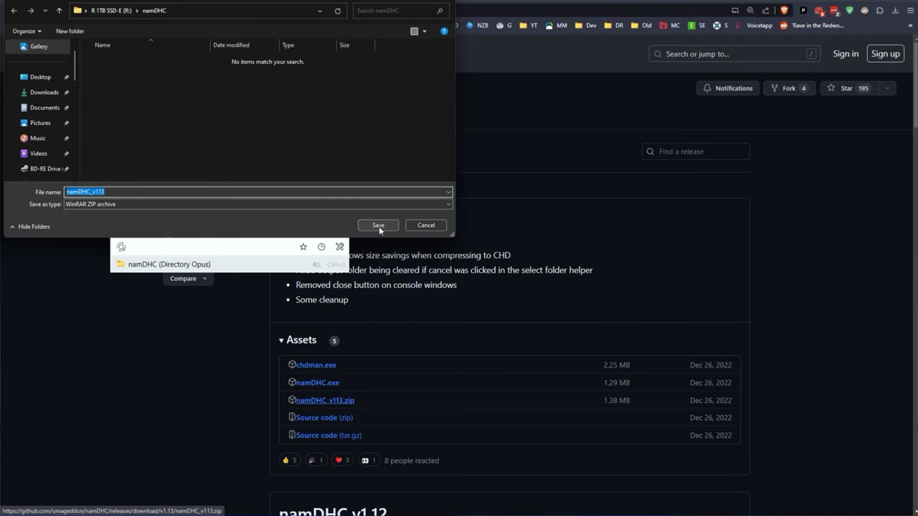
left_click(378, 225)
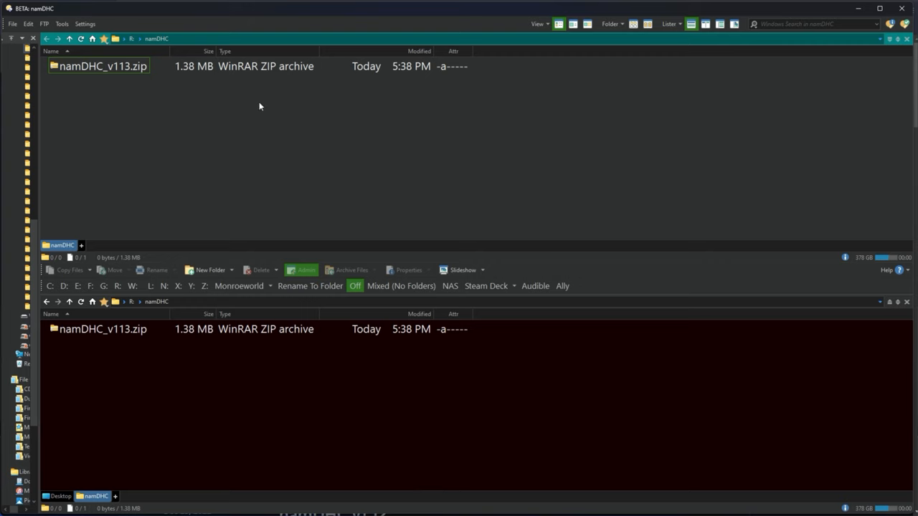
- Extract chdman.exe and namDHC.exe from namDHC_v113.zip, then send the ZIP to the Recycle Bin
right_click(103, 66)
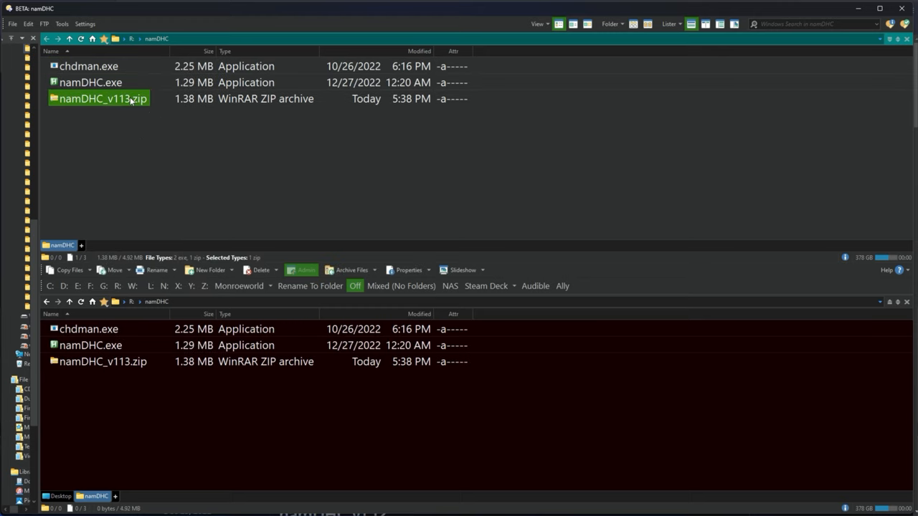
left_click(261, 270)
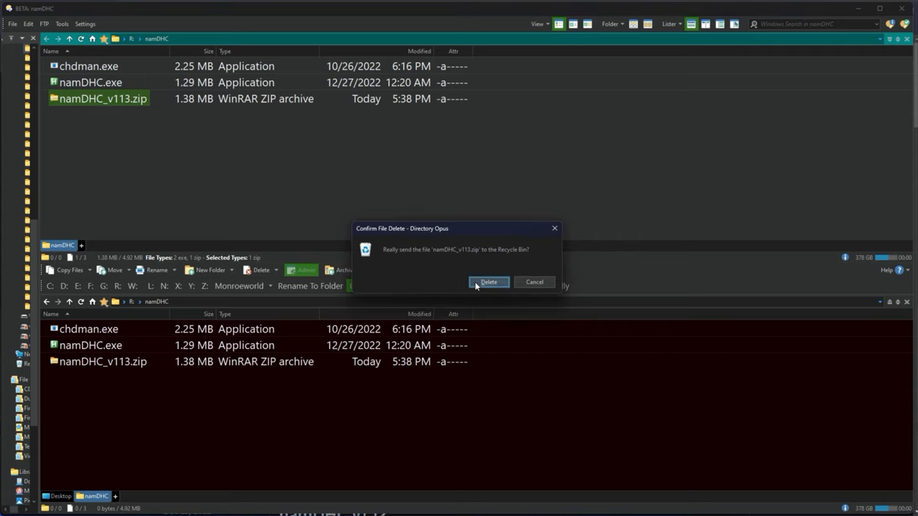
left_click(488, 281)
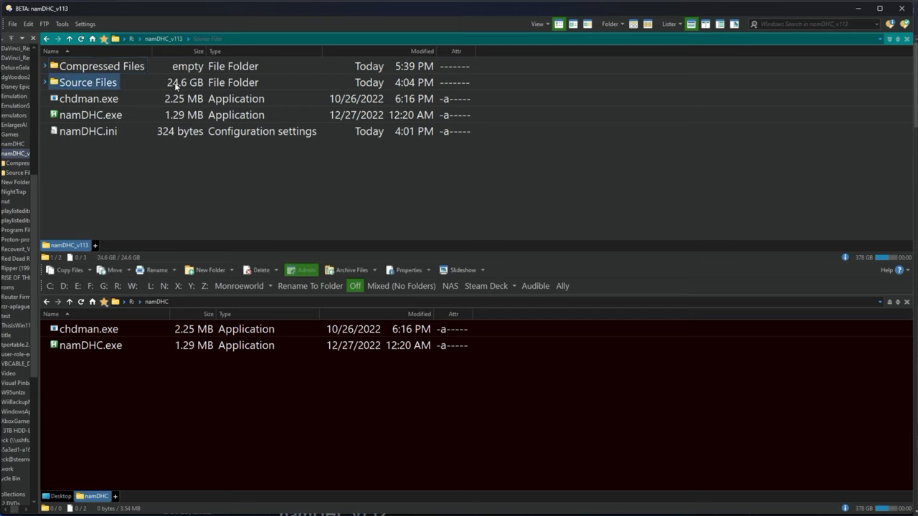
mouse_move(175, 197)
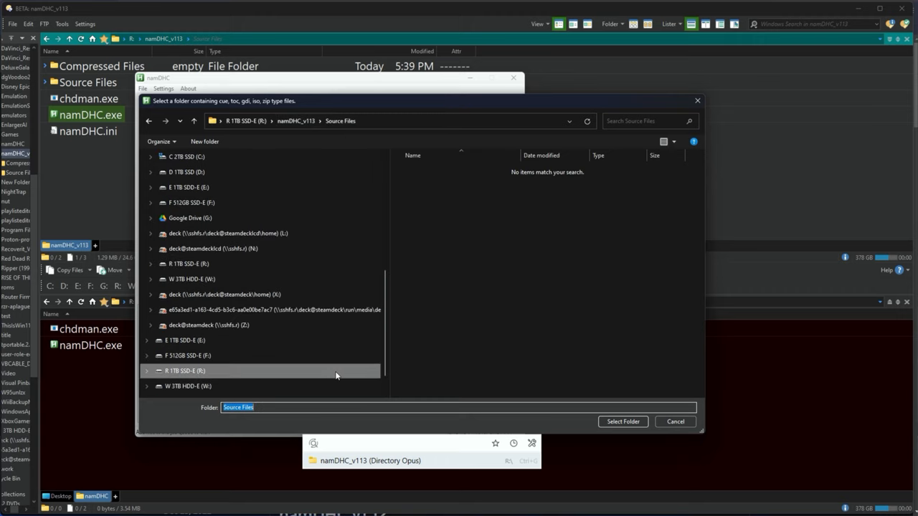
mouse_move(654, 424)
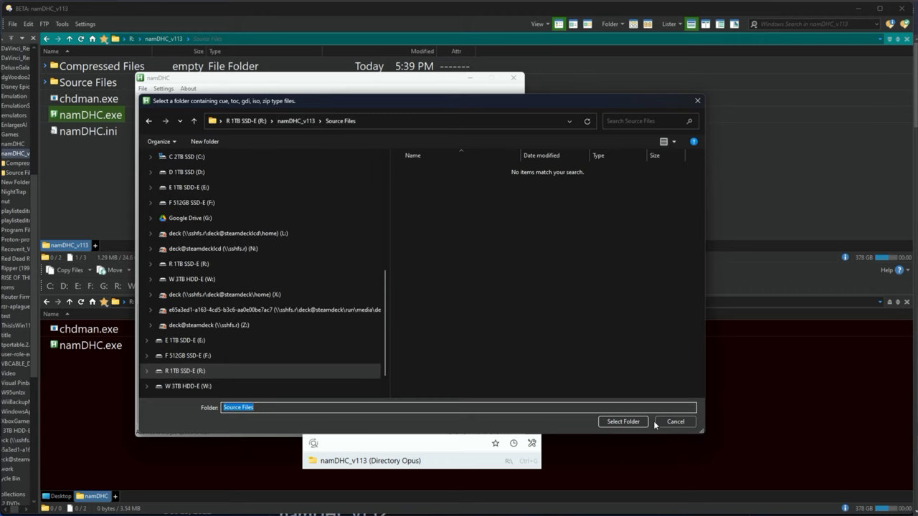
- Select R:\namDHC_v113\Source Files as the input folder, listing its six disc images
left_click(623, 422)
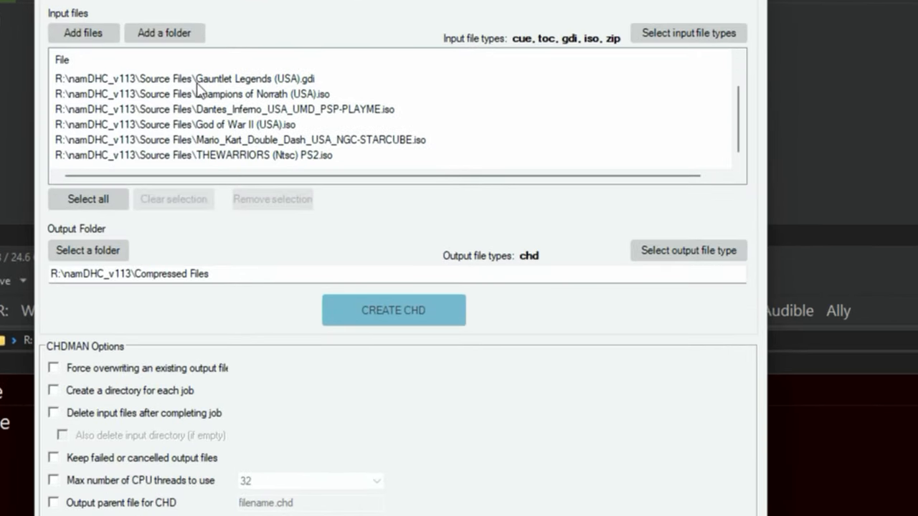
mouse_move(201, 130)
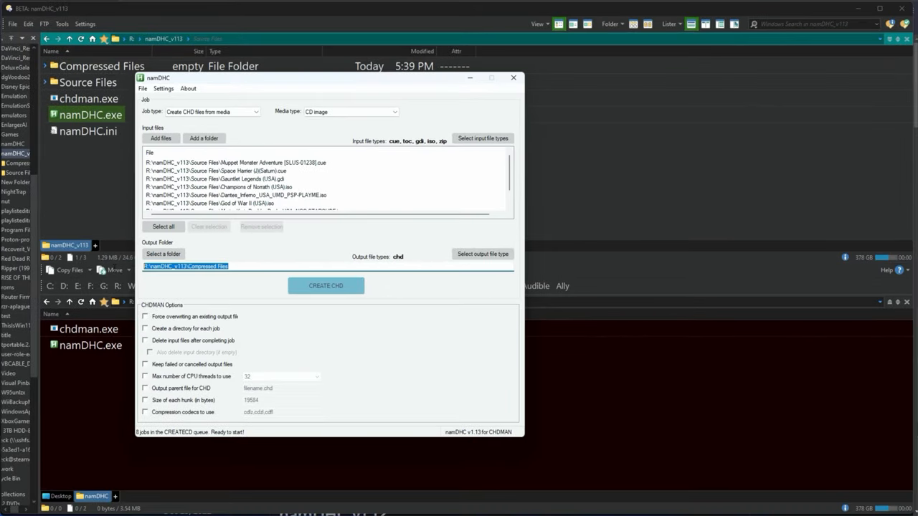
mouse_move(398, 260)
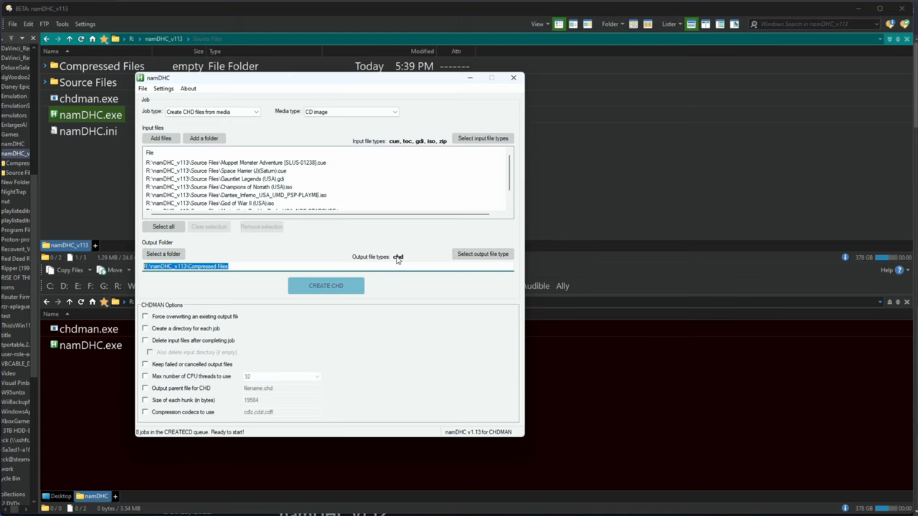
mouse_move(325, 287)
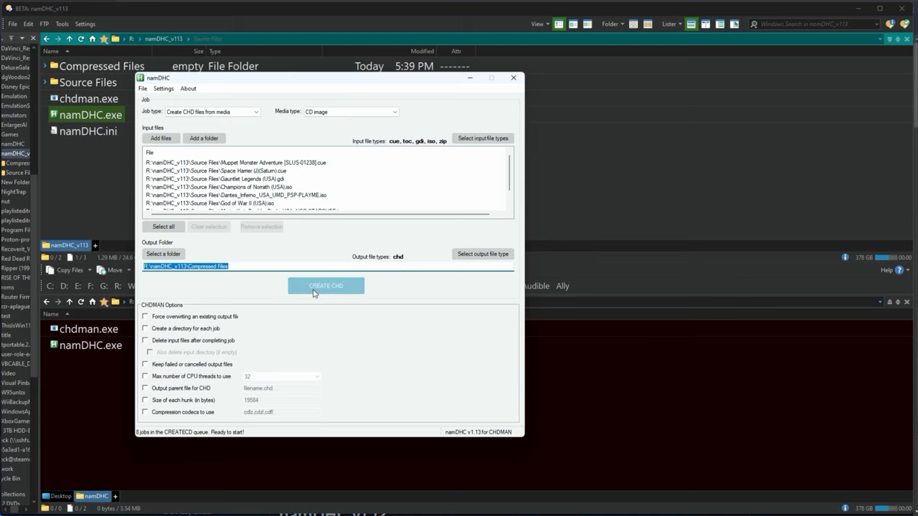
- Run CREATE CHD to compress the listed images into the Compressed Files folder
left_click(326, 285)
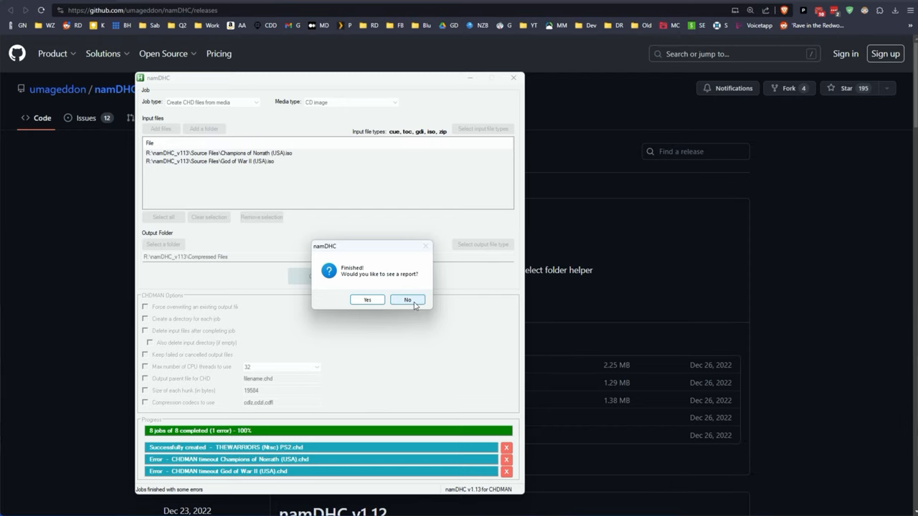
mouse_move(367, 300)
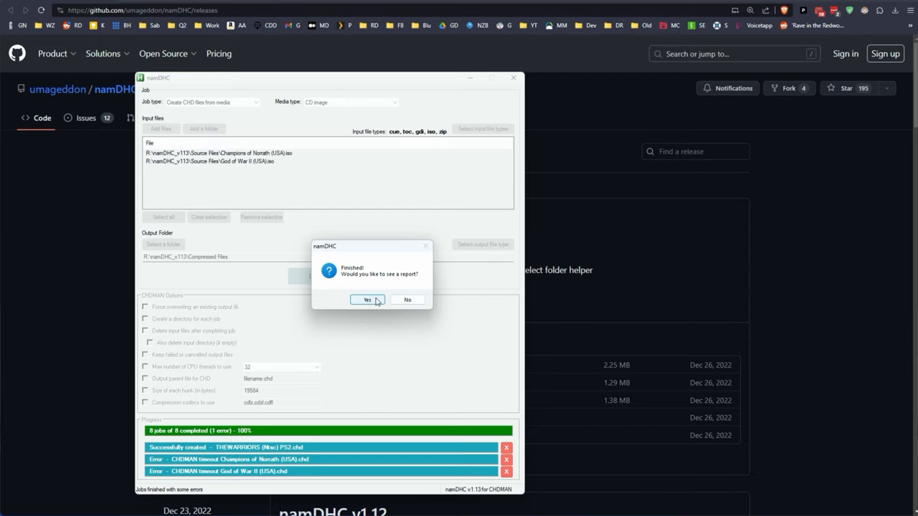
- Read the report of 8 jobs attempted, 6 CHDs created and one error, then close it
left_click(367, 300)
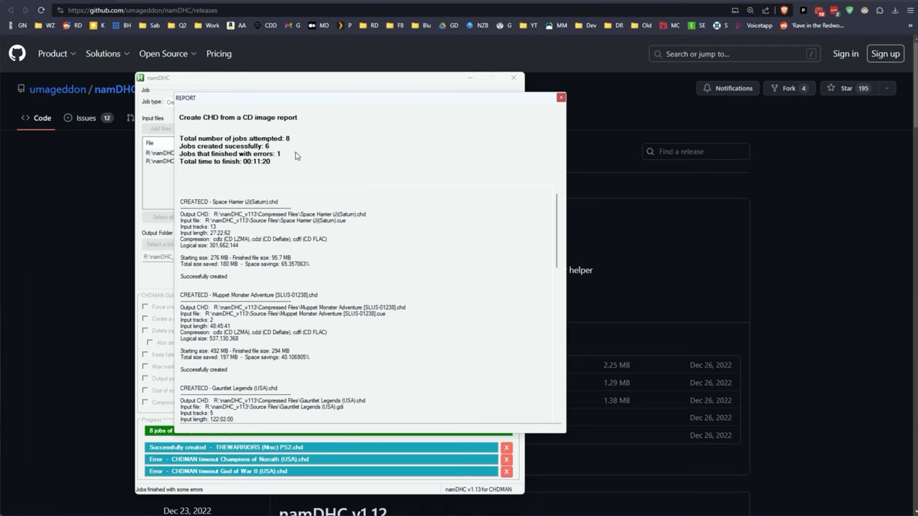
mouse_move(337, 196)
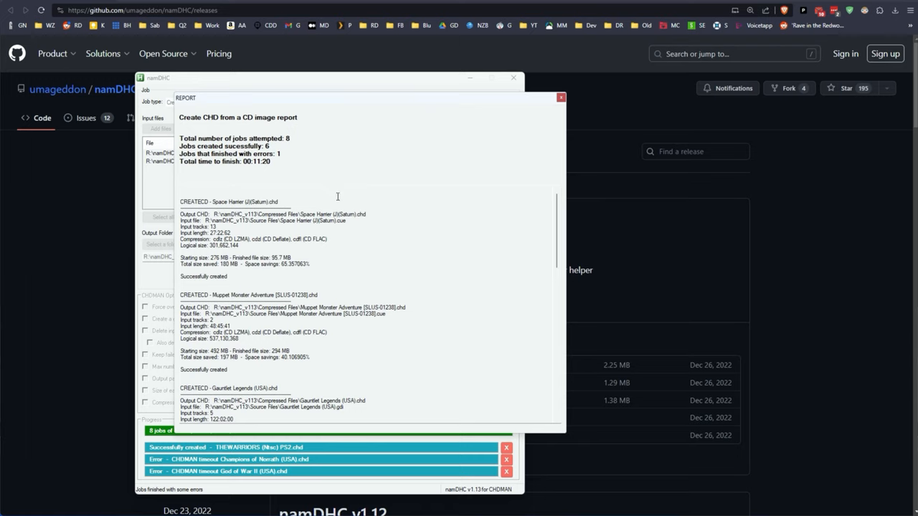
mouse_move(384, 230)
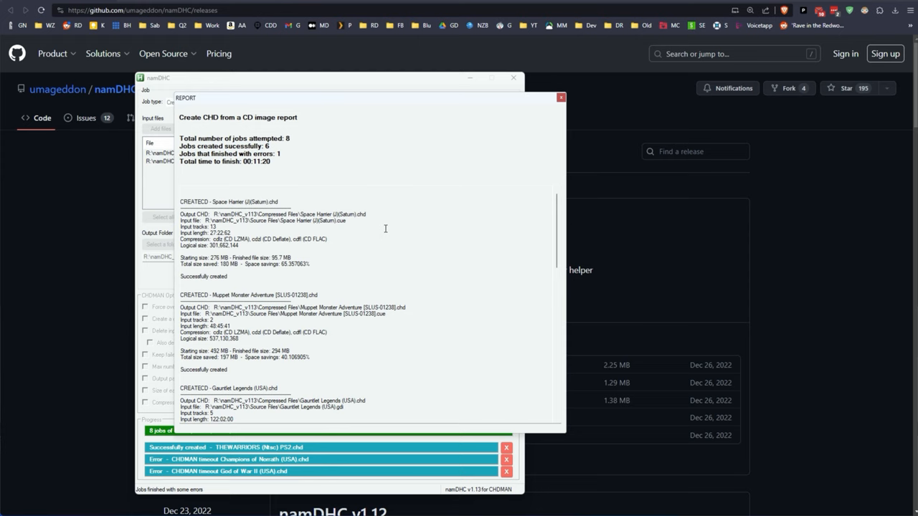
scroll("down", 3)
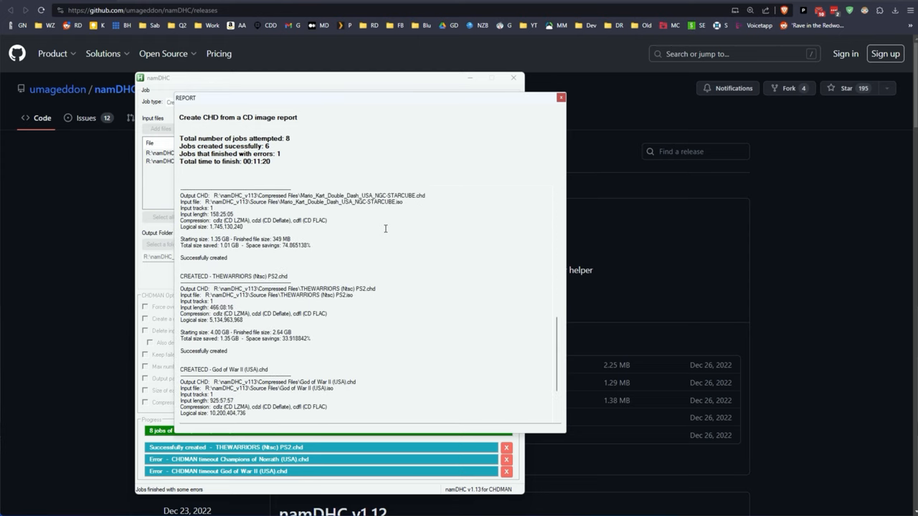
scroll("down", 3)
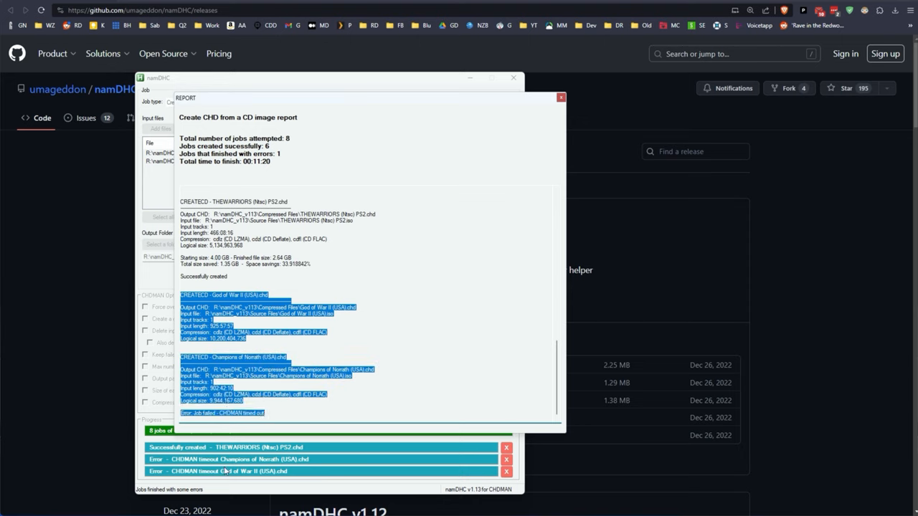
left_click(560, 98)
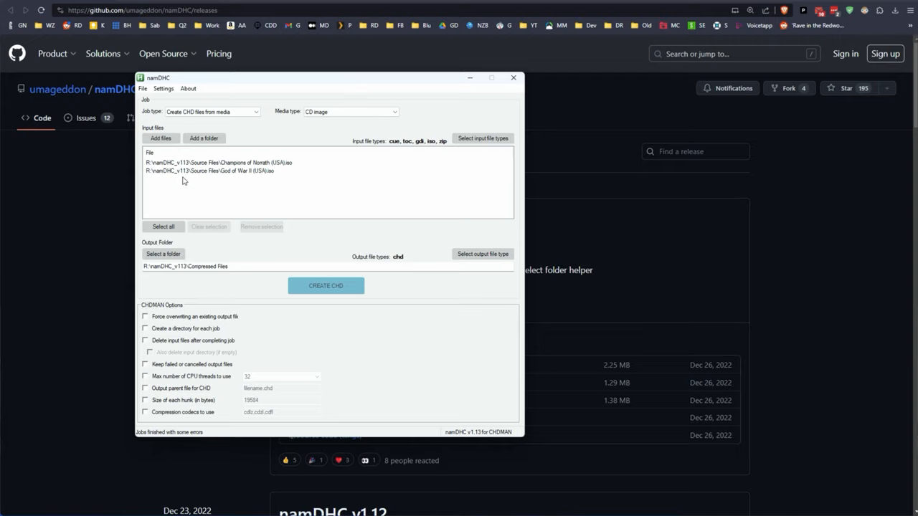
mouse_move(193, 340)
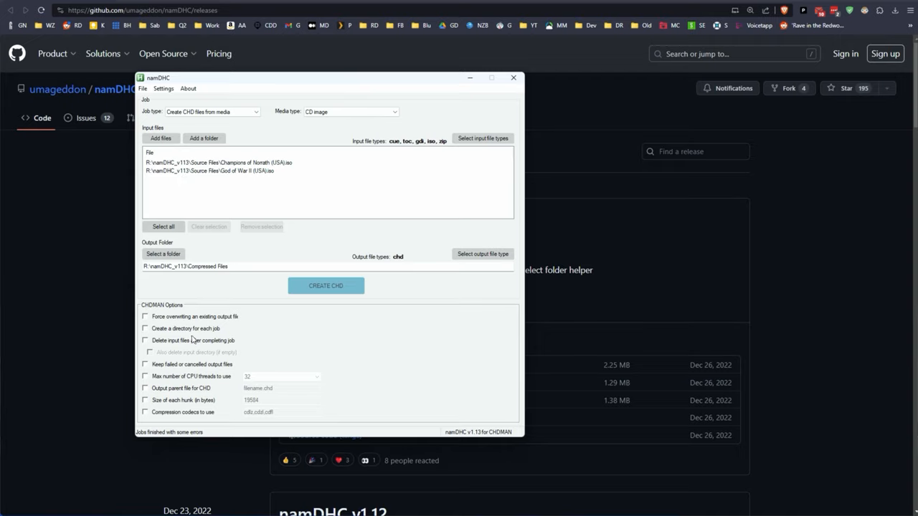
- Run CREATE CHD again for the failed Champions of Norrath and God of War II ISOs
left_click(325, 286)
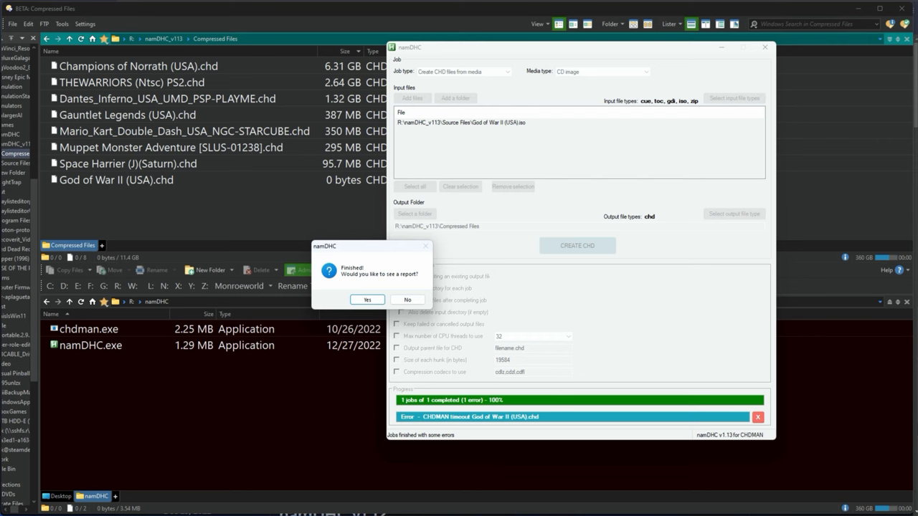
- Answer No to the report prompt so the Compressed Files folder can be checked instead
left_click(407, 300)
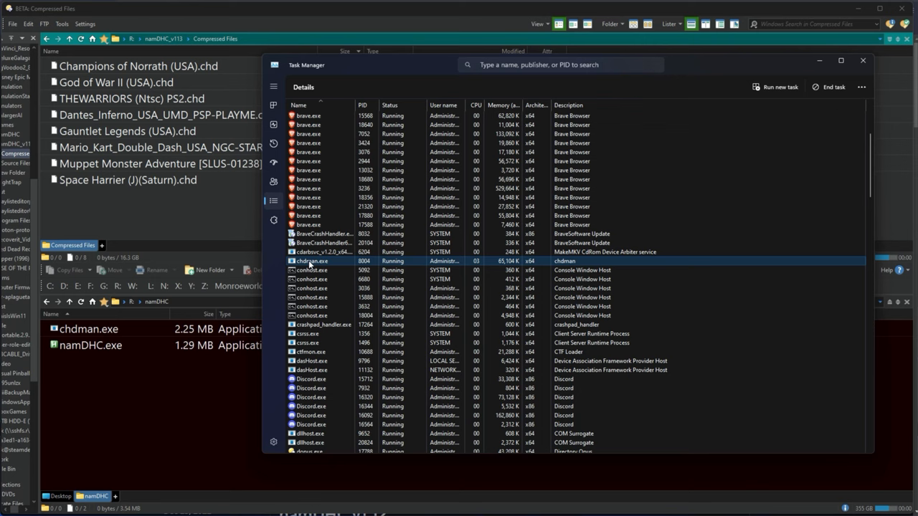
- Select chdman.exe in Task Manager's Details list to confirm it is still compressing
left_click(863, 60)
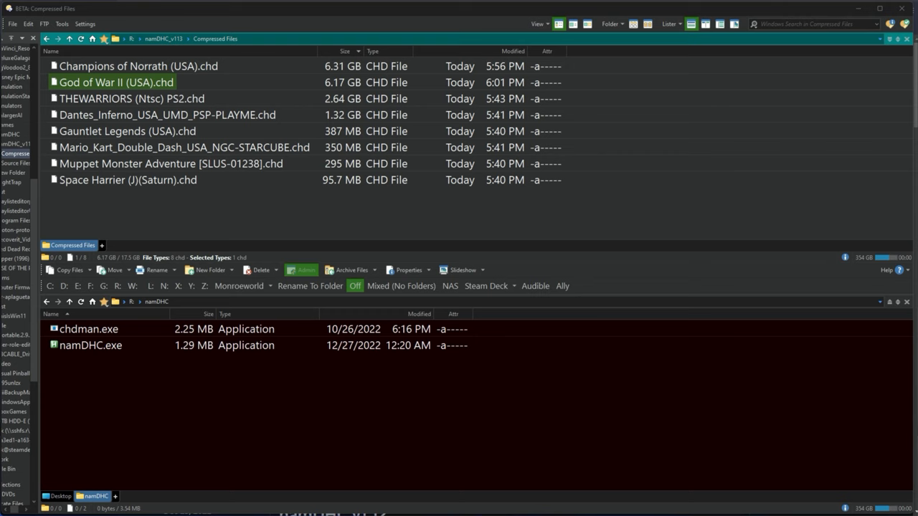
mouse_move(722, 422)
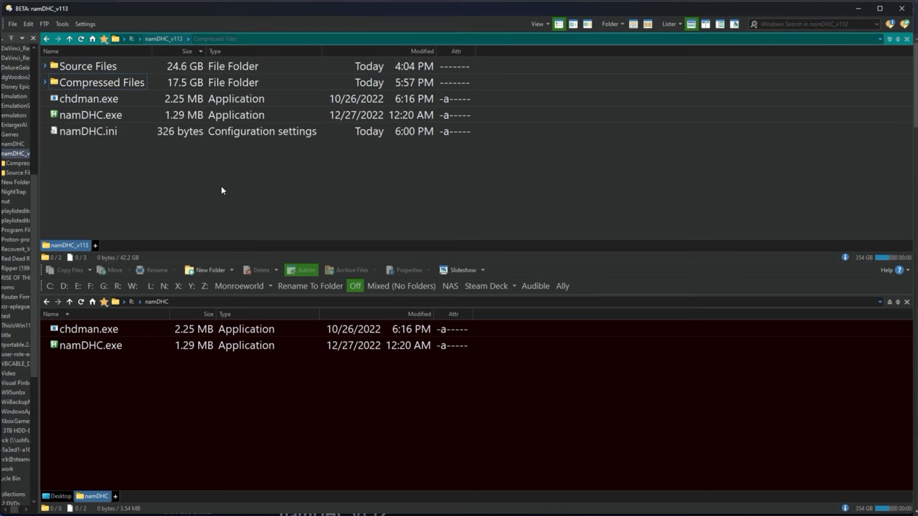
mouse_move(207, 175)
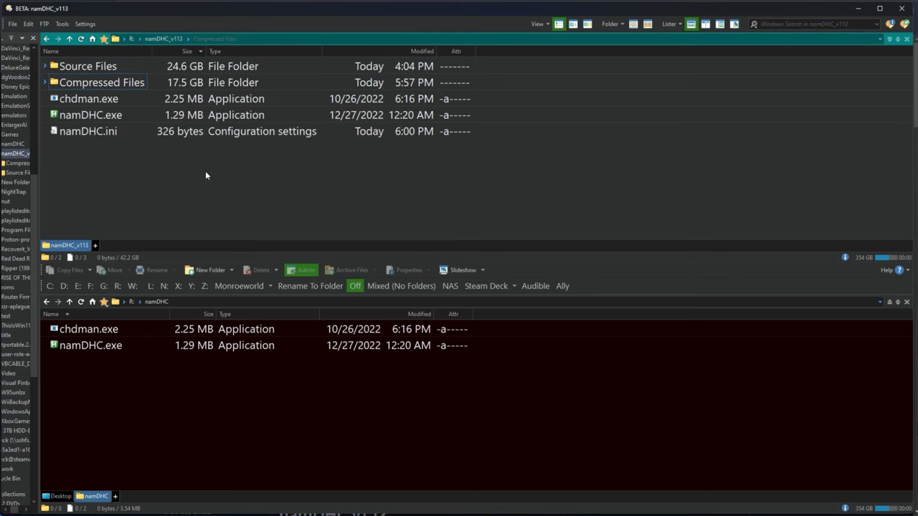
mouse_move(170, 106)
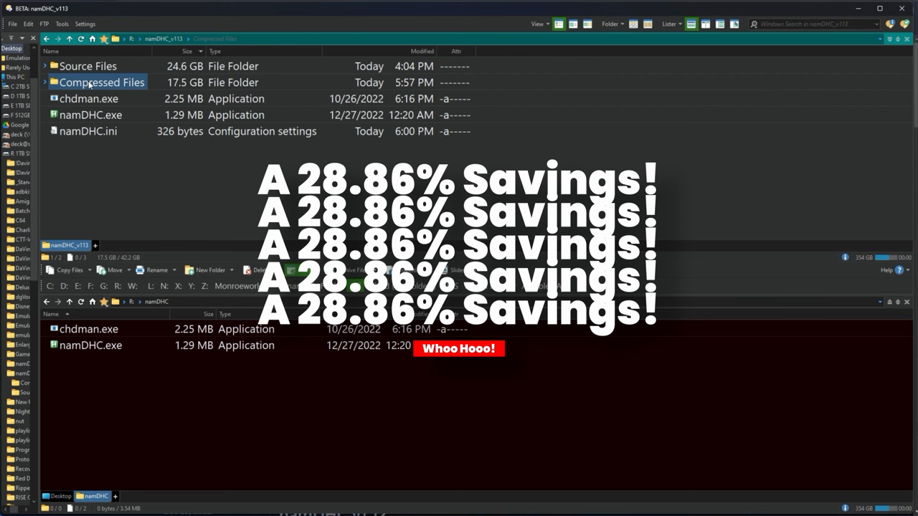
- Show Compressed Files (17.5 GB) in the top lister above Source Files (24.6 GB)
double_click(101, 81)
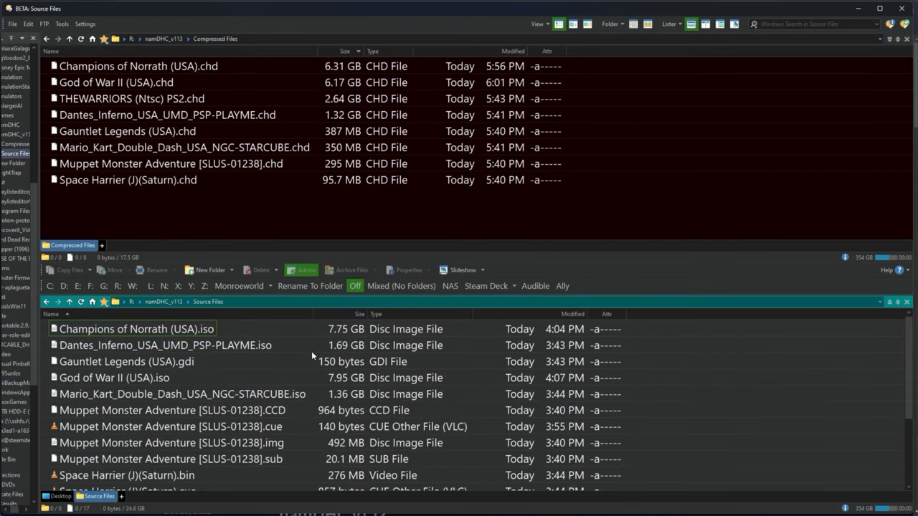
left_click(359, 313)
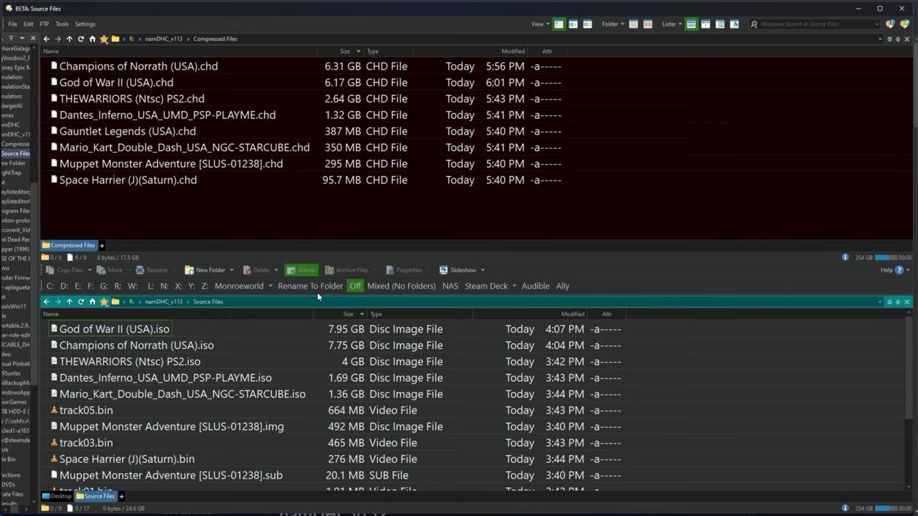
mouse_move(187, 419)
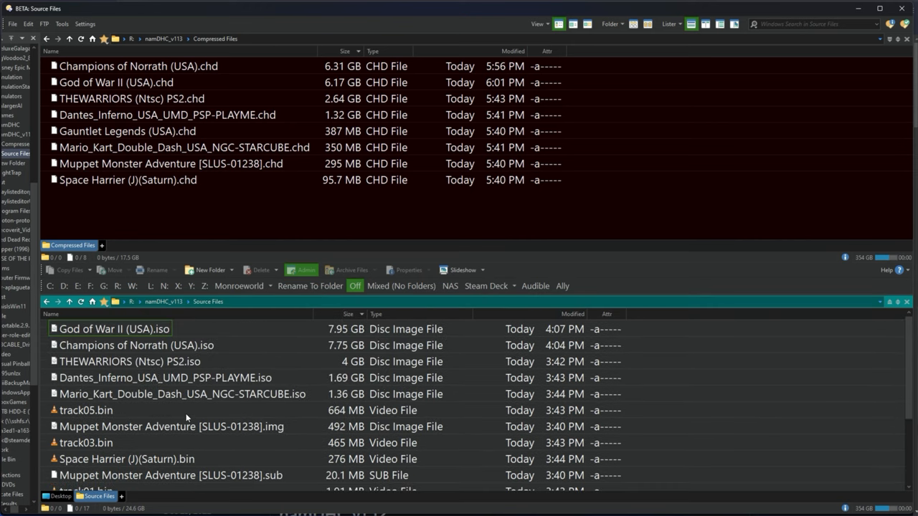
left_click(134, 65)
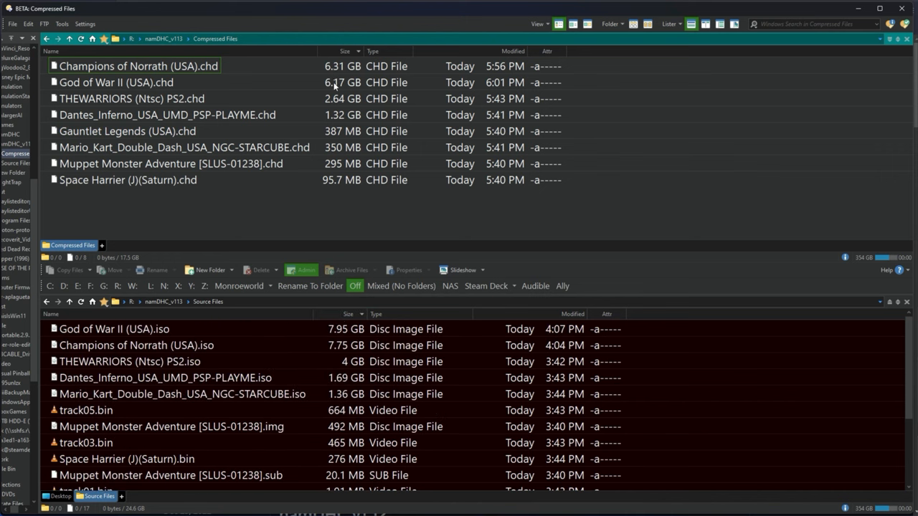
left_click(129, 362)
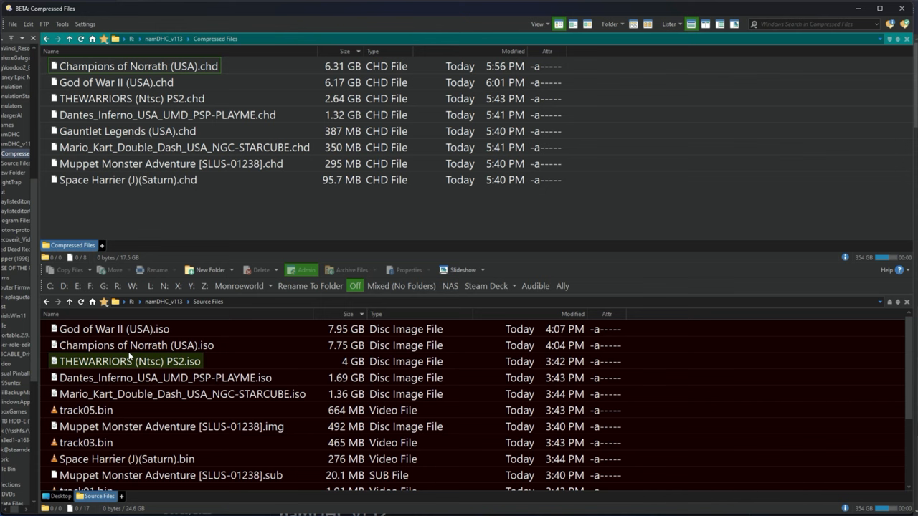
left_click(326, 221)
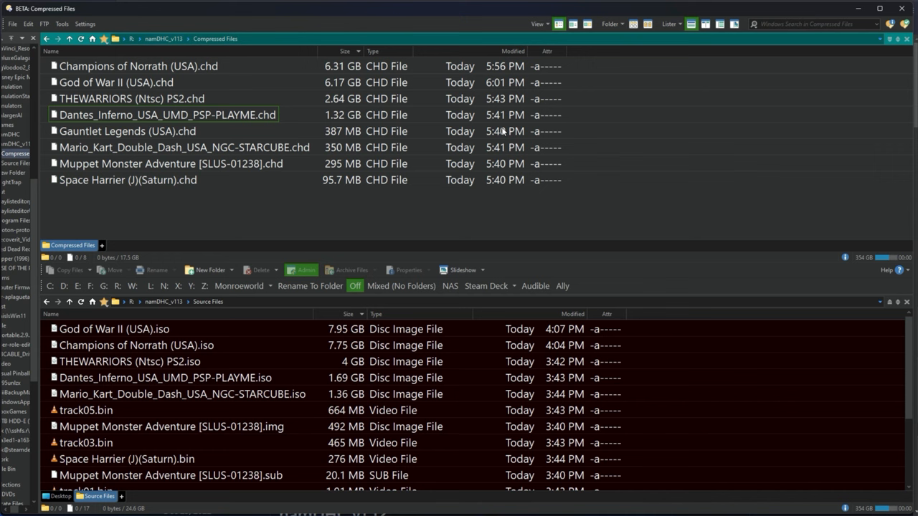
left_click(128, 179)
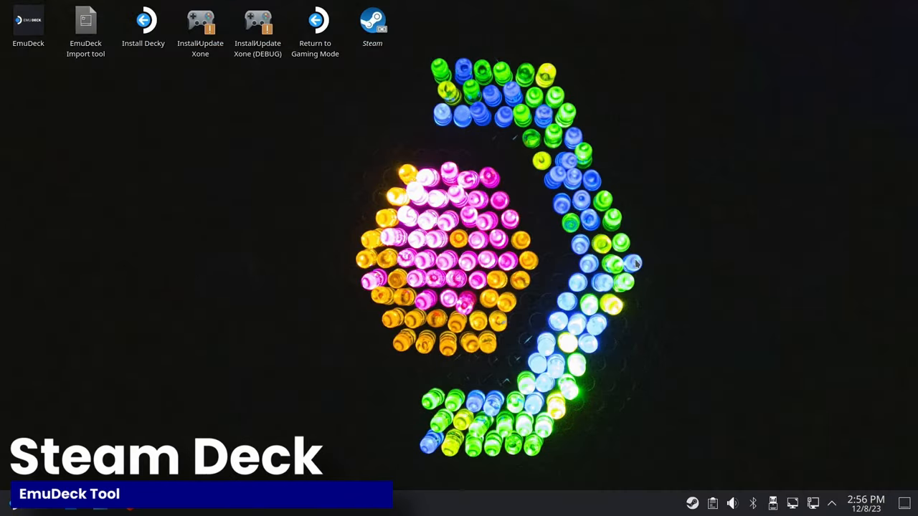
- Launch EmuDeck and run its Compression Tool, reaching the welcome warning about deleting old files
left_click(29, 22)
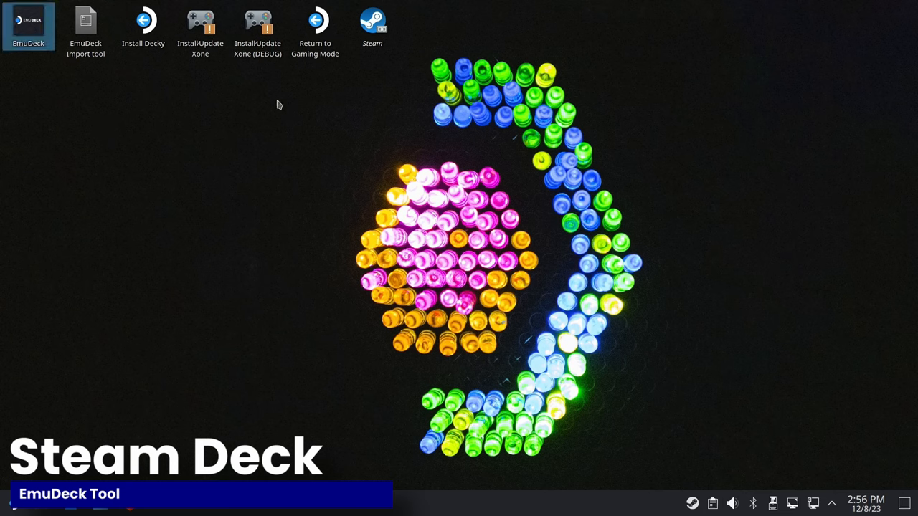
mouse_move(299, 121)
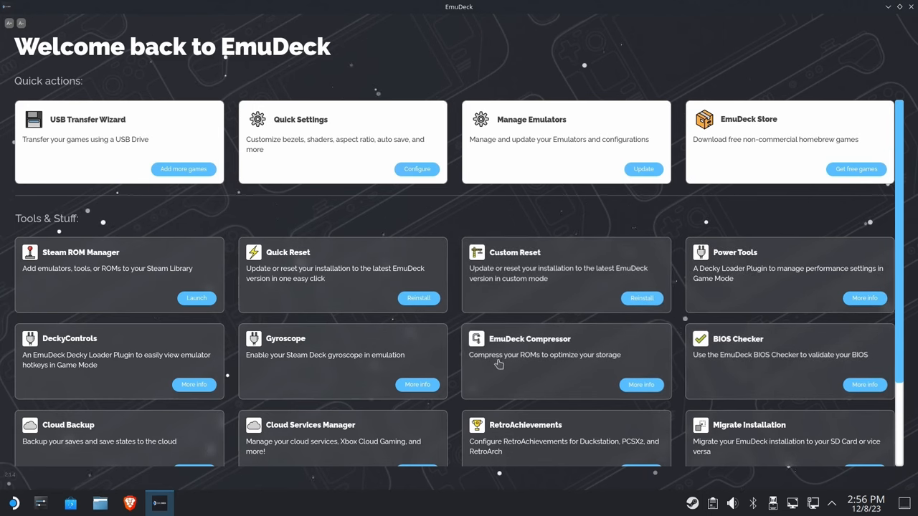
left_click(640, 385)
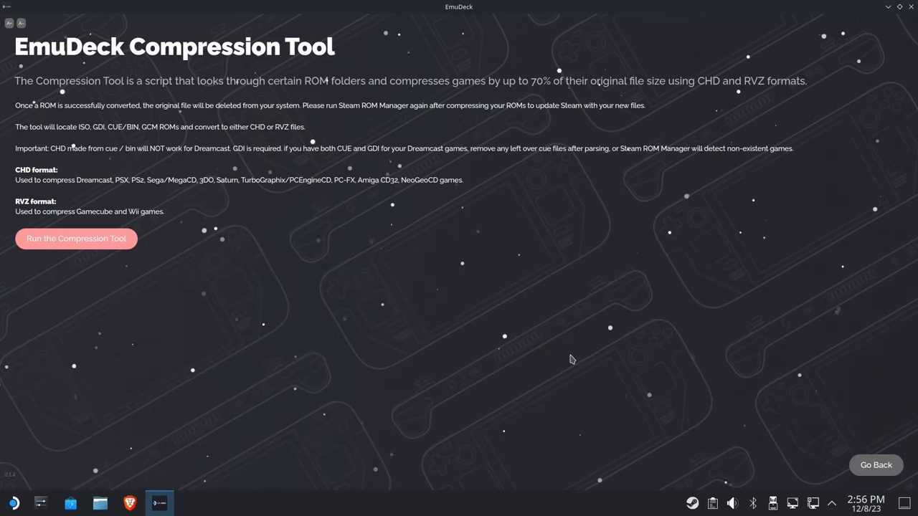
mouse_move(11, 44)
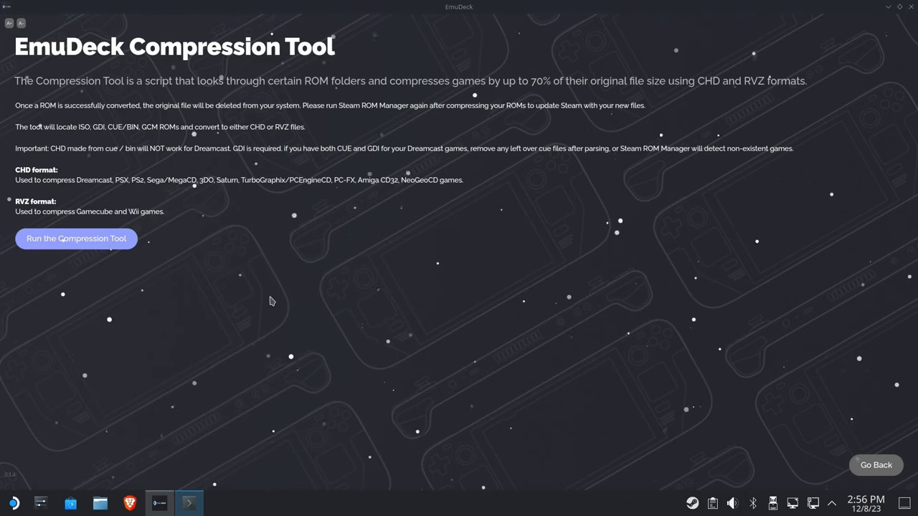
left_click(77, 238)
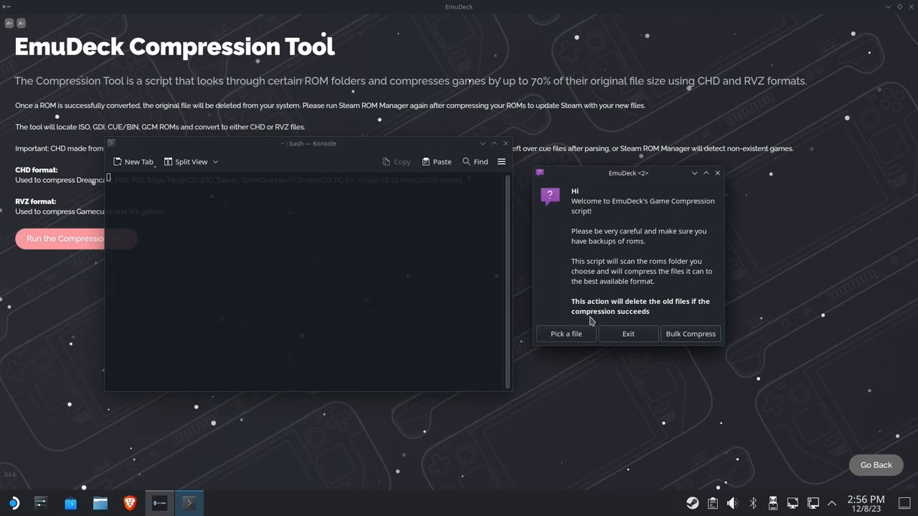
mouse_move(566, 333)
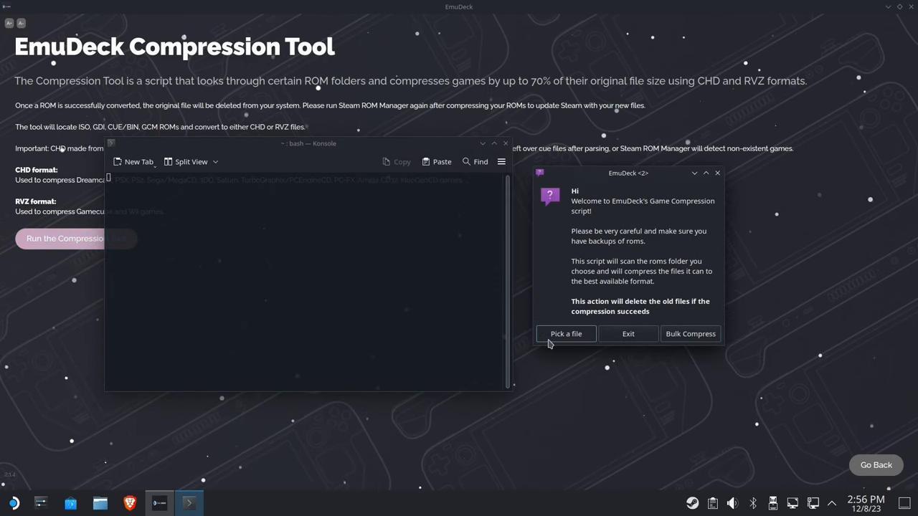
- Select the psp ROM folder and confirm it to start compressing X-Men Origins: Wolverine to CSO
left_click(690, 333)
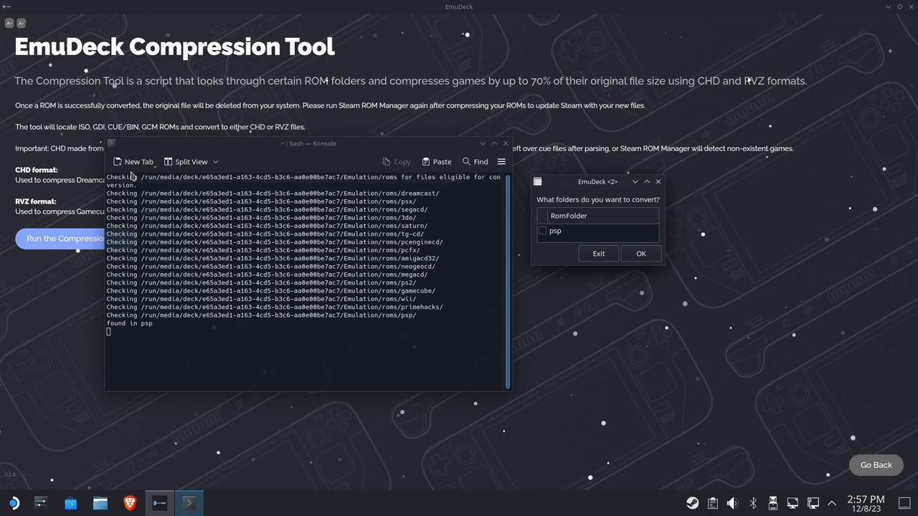
mouse_move(128, 328)
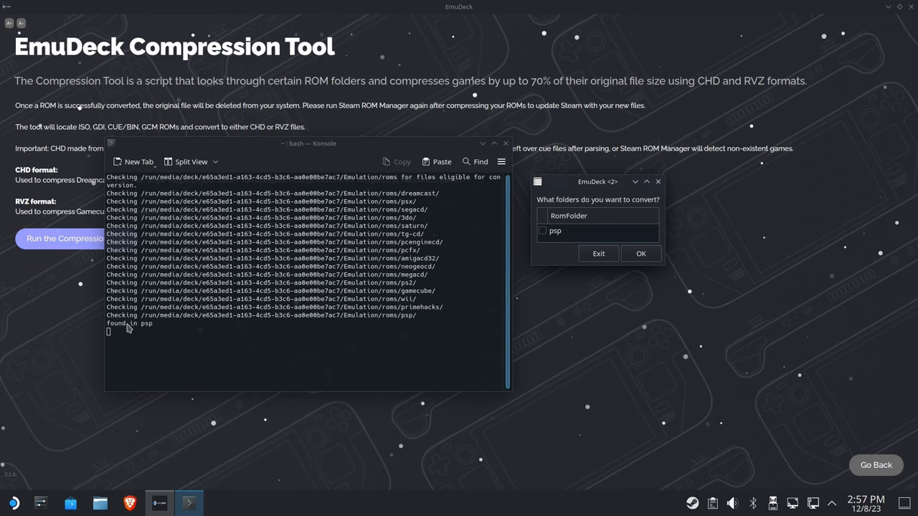
left_click(542, 231)
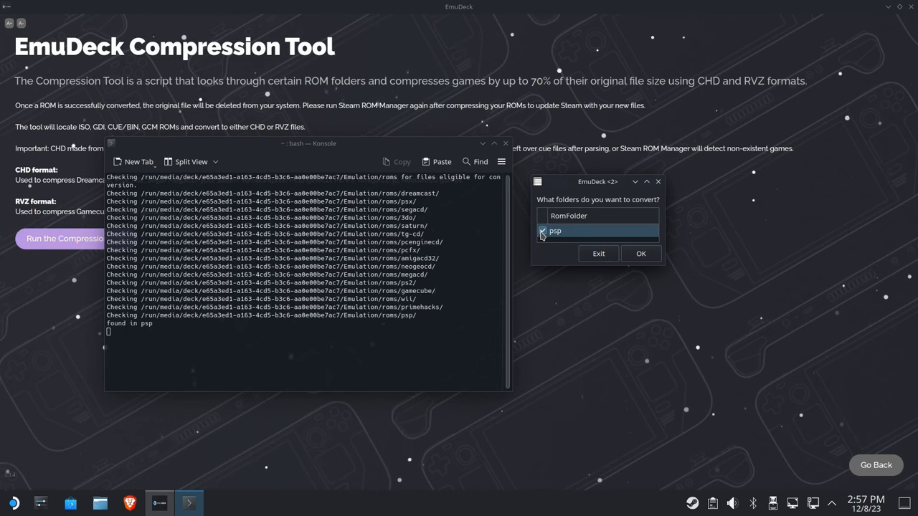
left_click(639, 252)
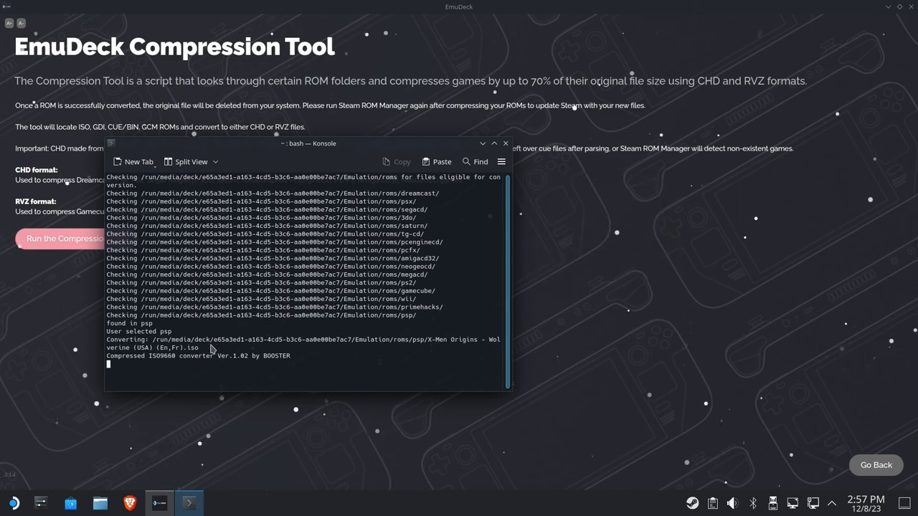
mouse_move(479, 354)
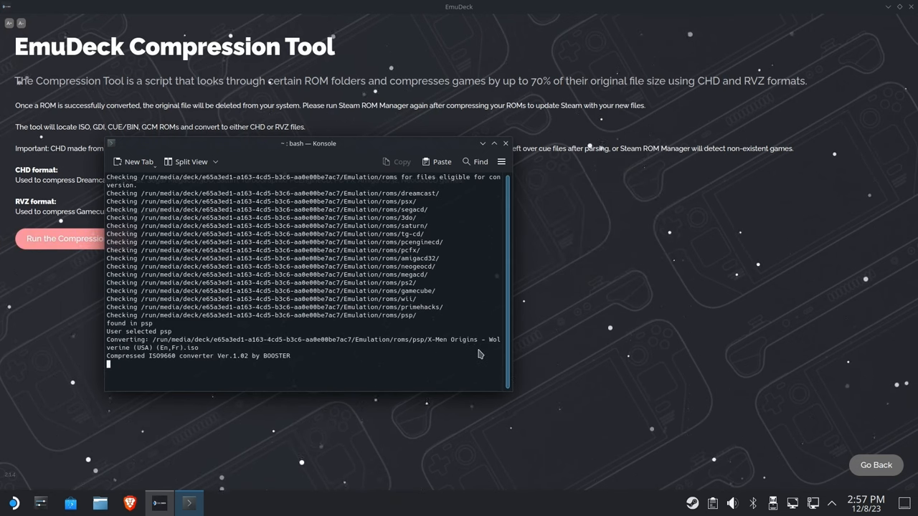
mouse_move(241, 352)
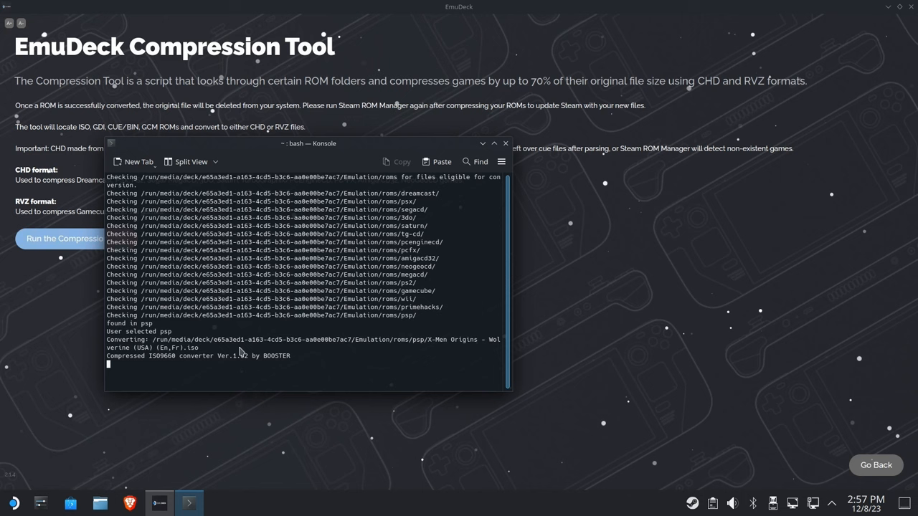
mouse_move(247, 372)
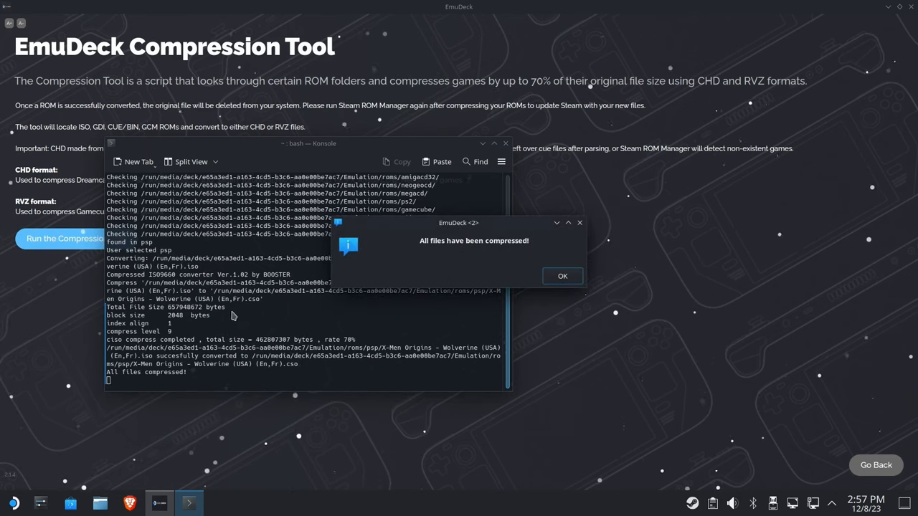
mouse_move(562, 275)
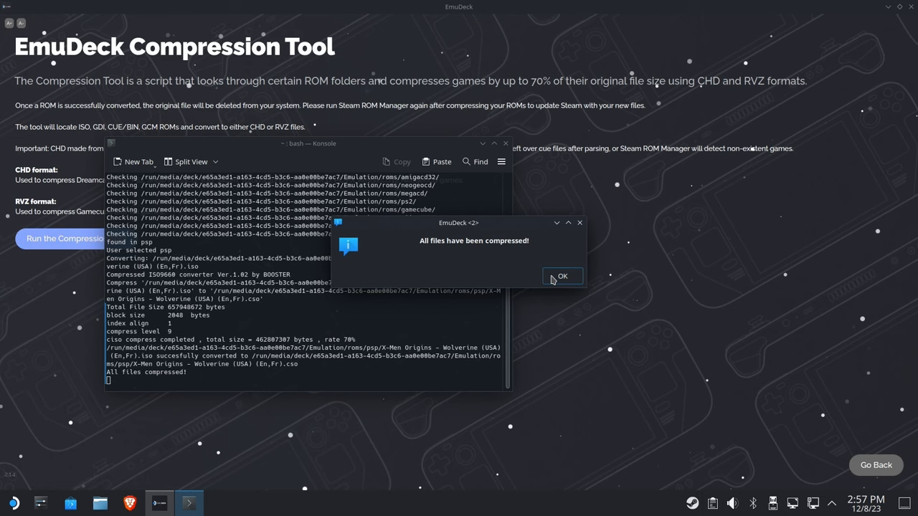
- Acknowledge the 'All files have been compressed!' notice so the tool closes
left_click(562, 275)
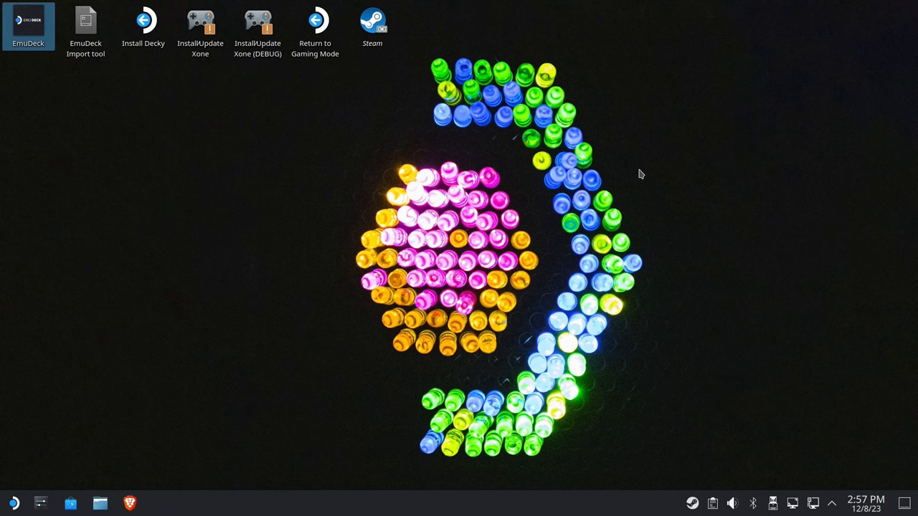
mouse_move(694, 172)
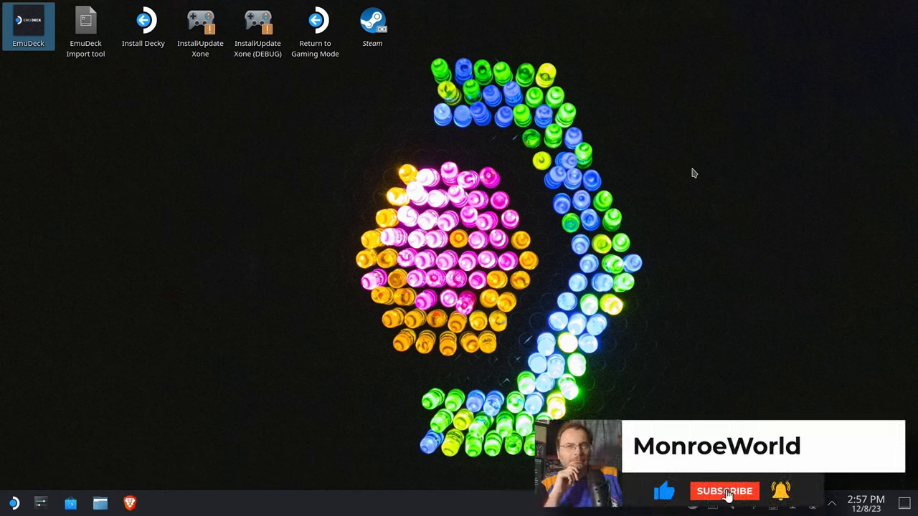
left_click(722, 491)
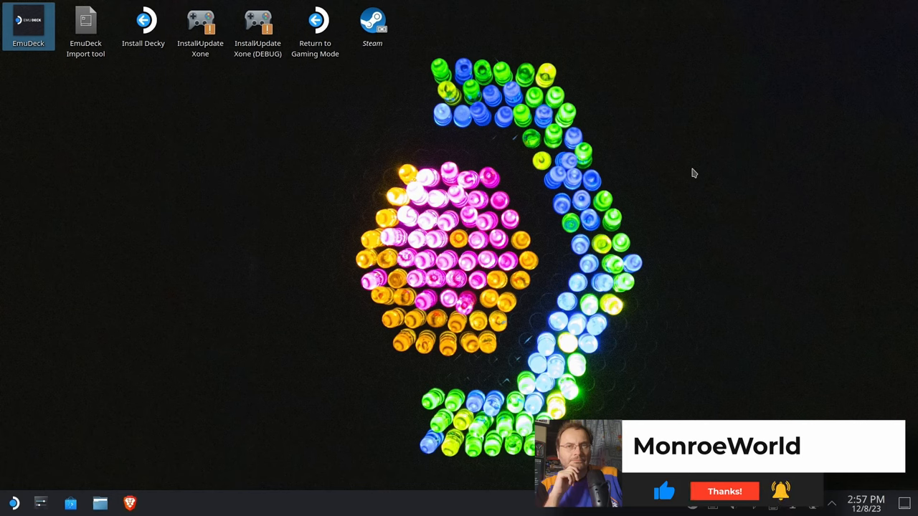